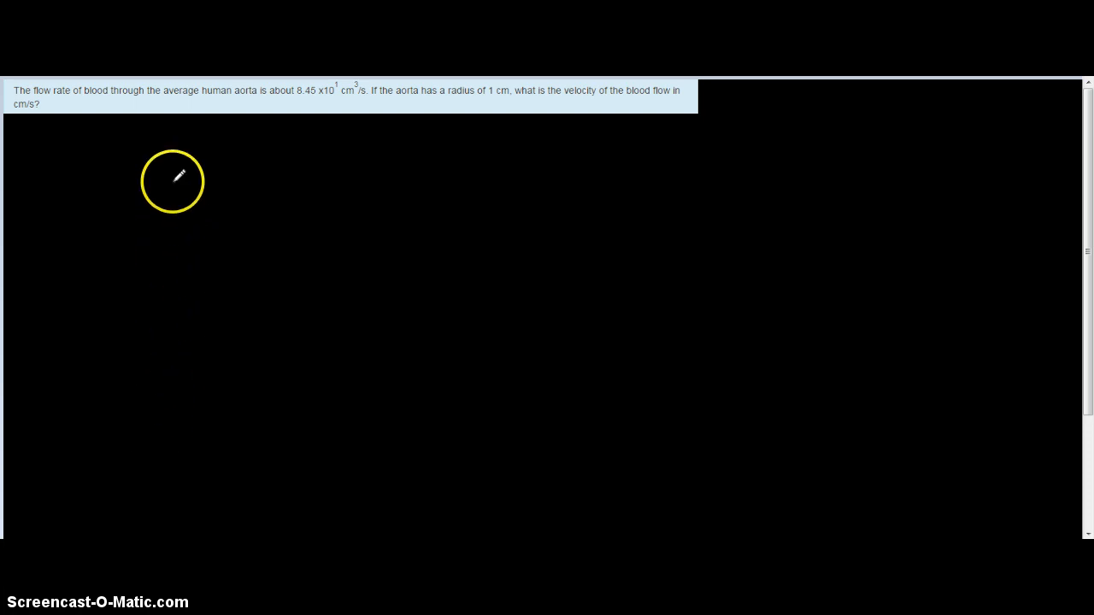
{"action": "mouse_move", "coordinate": [135, 139]}
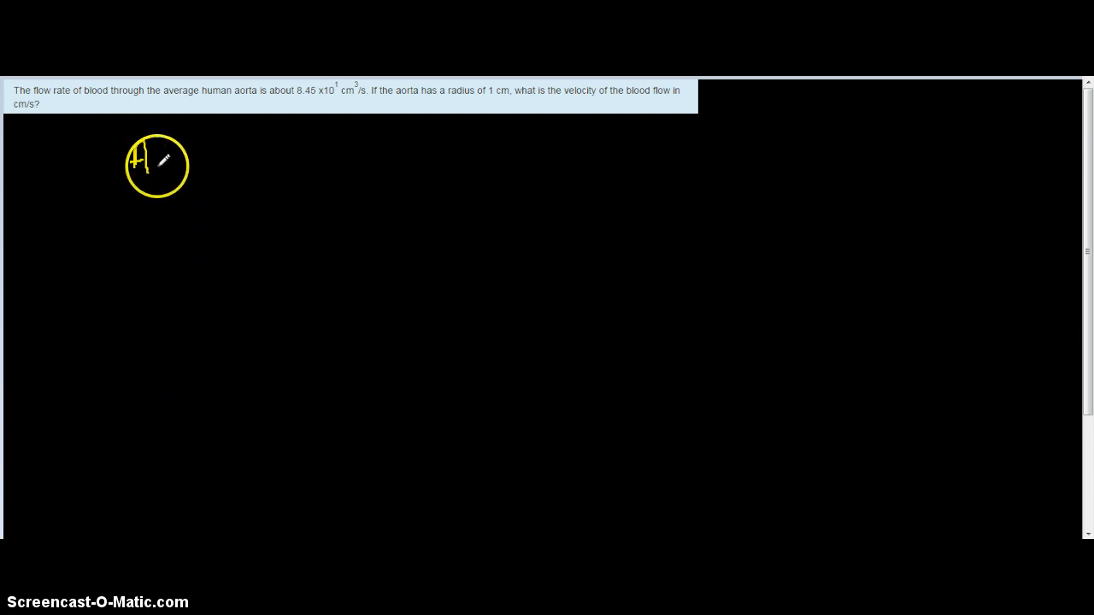
Handwrite A1V1 = A2V2 at top left beside a narrowing pipe labelled v1, A1, v2, A2
{"action": "left_click_drag", "start_coordinate": [158, 166], "coordinate": [269, 150]}
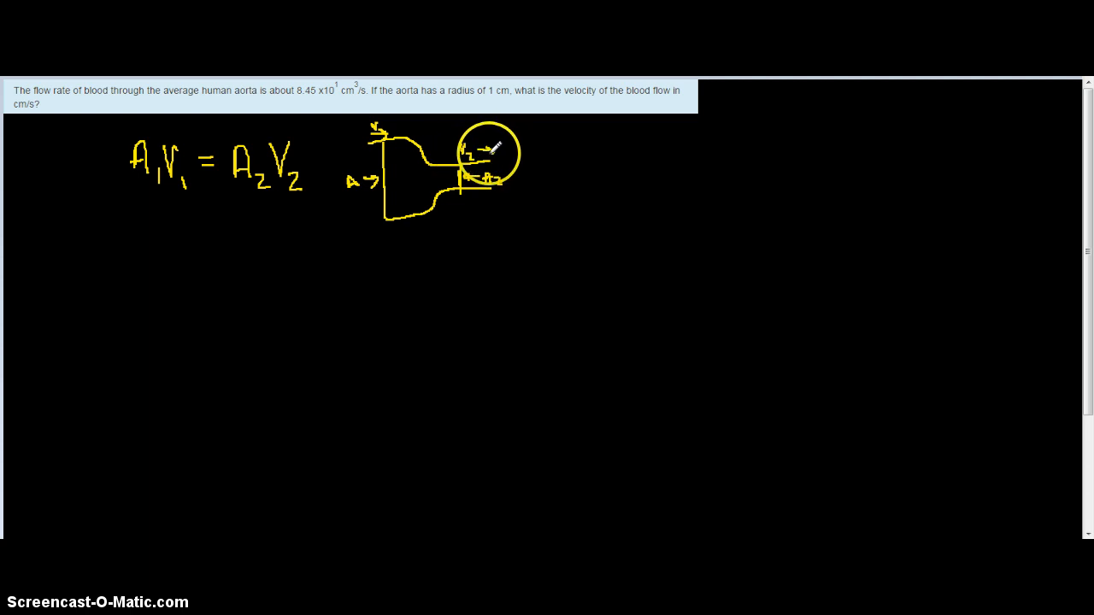
Redraw the v2 arrow and A2 marker at the narrow end, and touch up v1
{"action": "left_click_drag", "start_coordinate": [466, 154], "coordinate": [436, 158]}
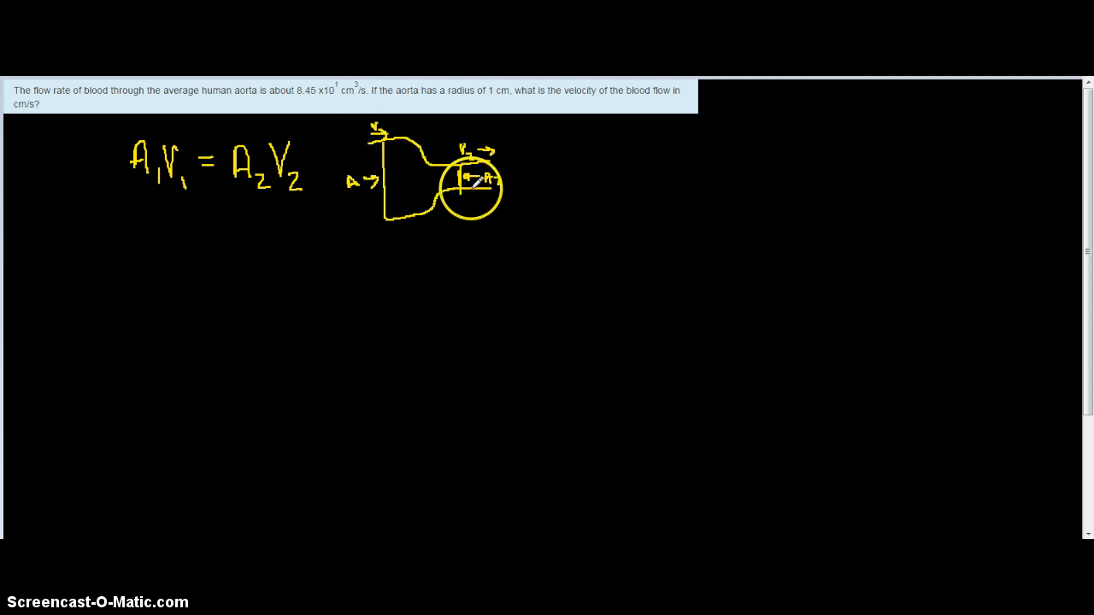
{"action": "left_click_drag", "start_coordinate": [466, 179], "coordinate": [509, 162]}
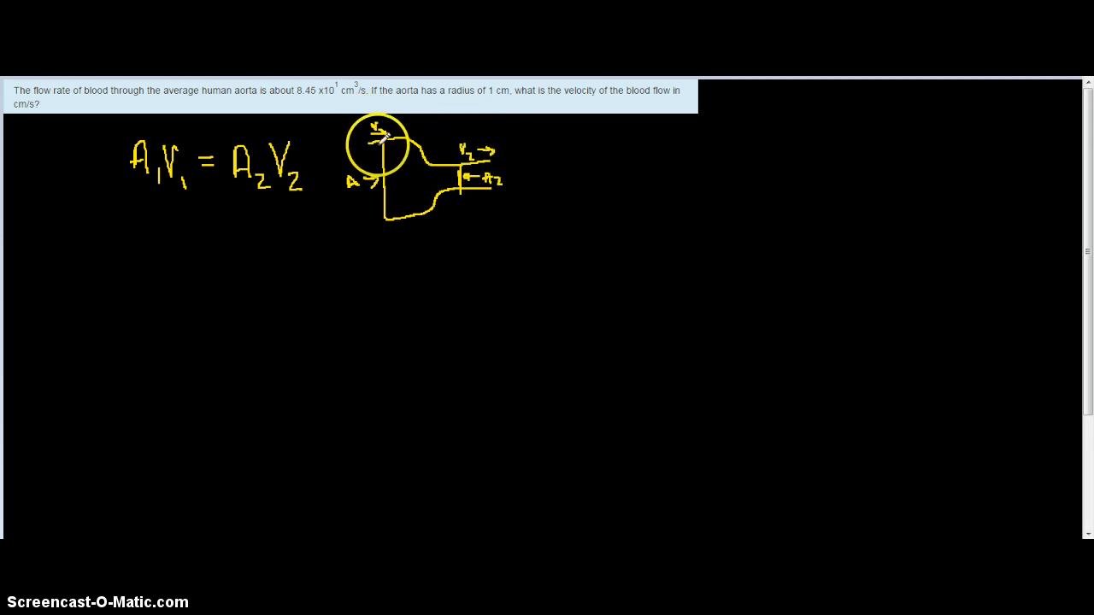
{"action": "mouse_move", "coordinate": [150, 240]}
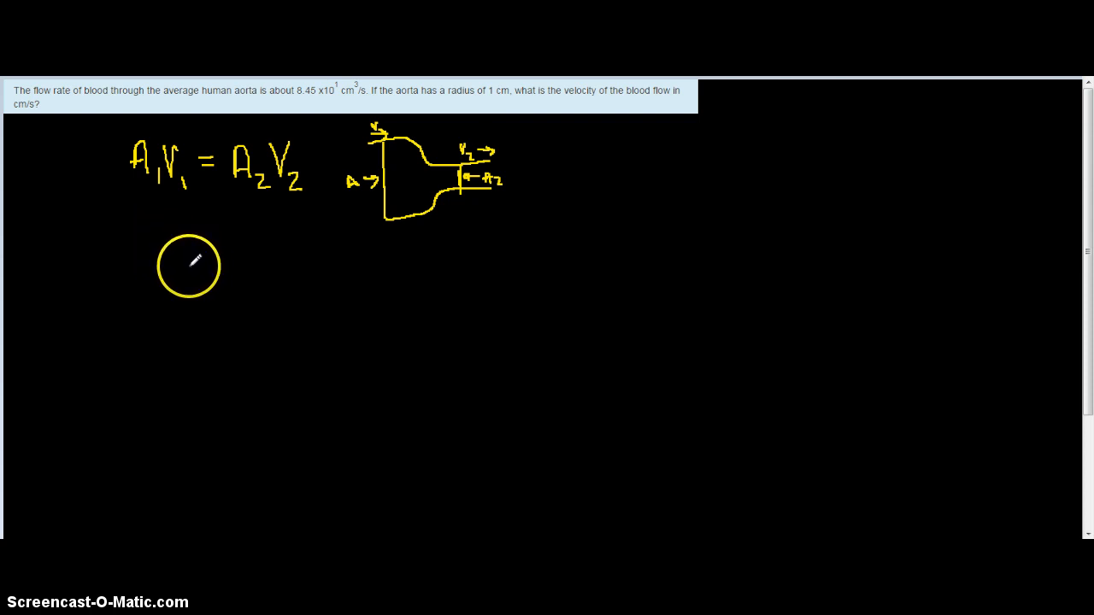
Underline the equation and list 8.45×10¹ cm³/s, r = 1 cm, A = πr² = 3.14 cm², V = __ cm/s
{"action": "left_click_drag", "start_coordinate": [189, 266], "coordinate": [227, 266]}
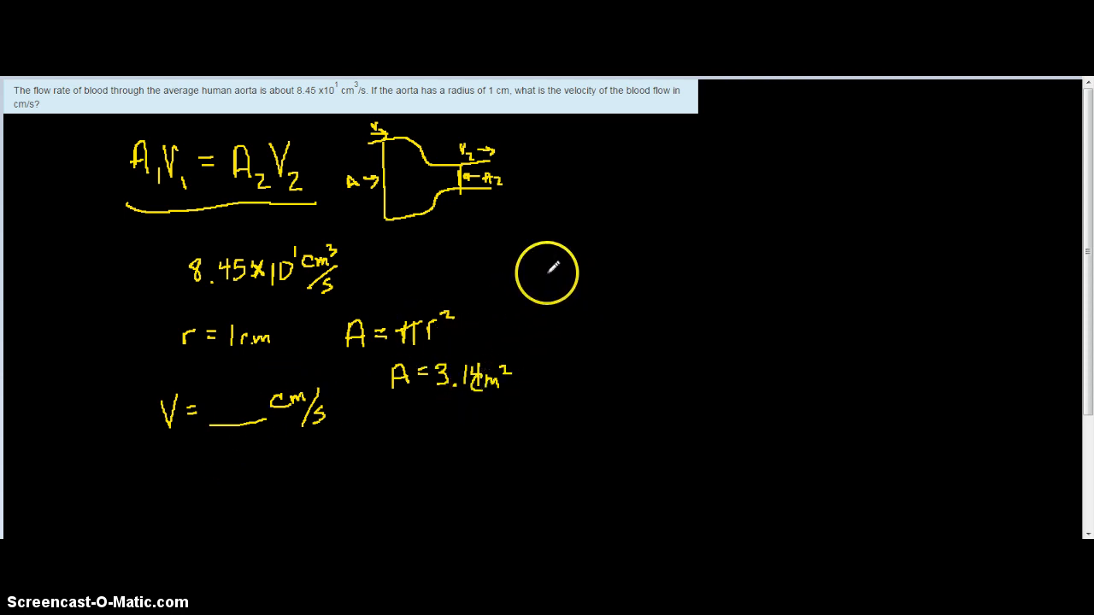
{"action": "mouse_move", "coordinate": [487, 389]}
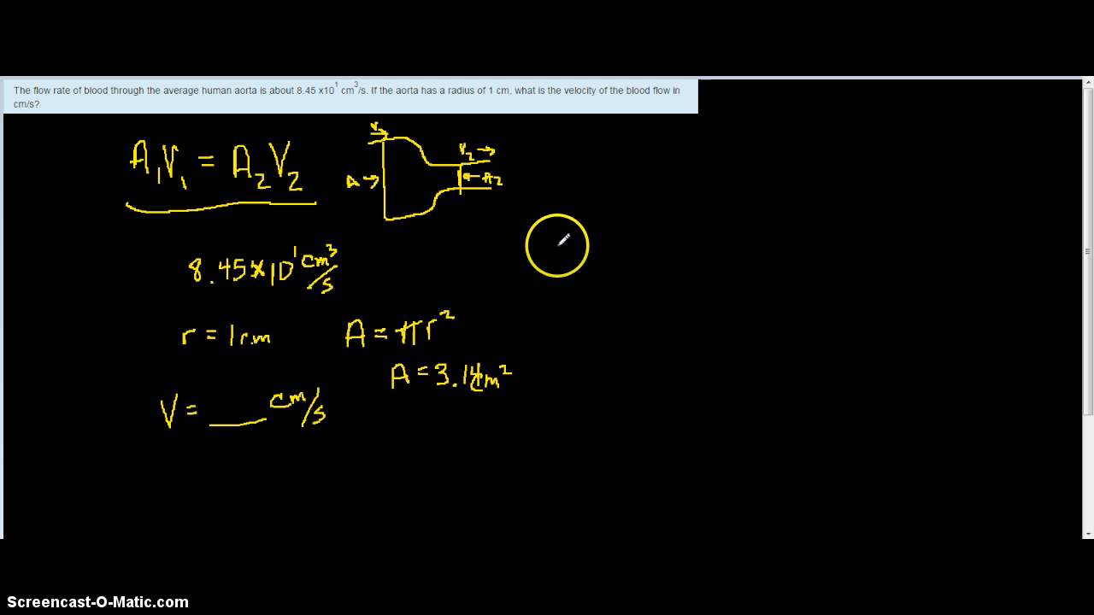
{"action": "mouse_move", "coordinate": [785, 245]}
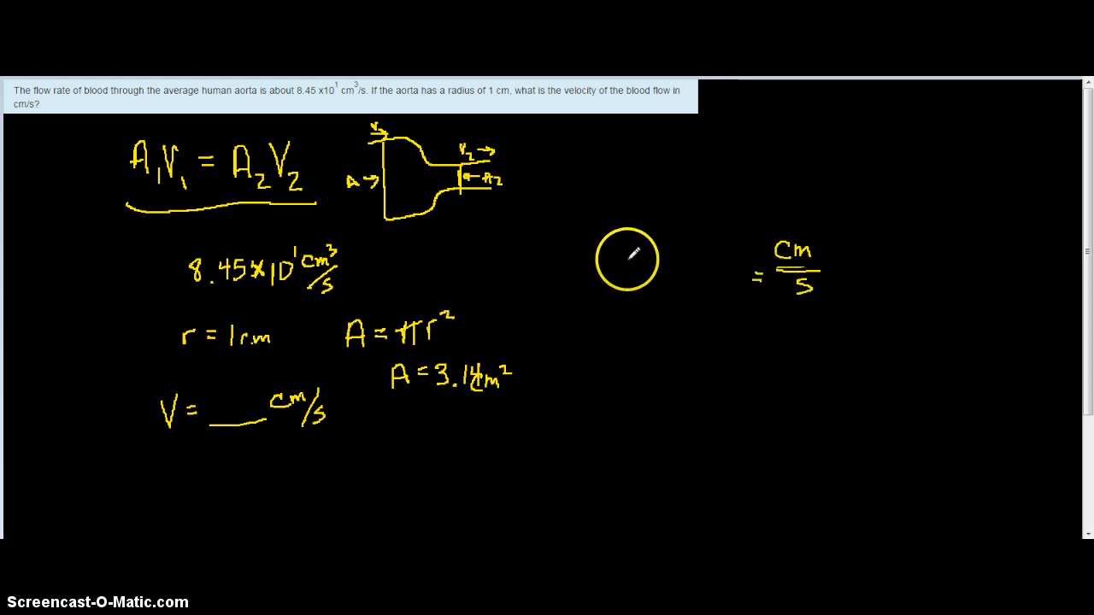
{"action": "mouse_move", "coordinate": [575, 248]}
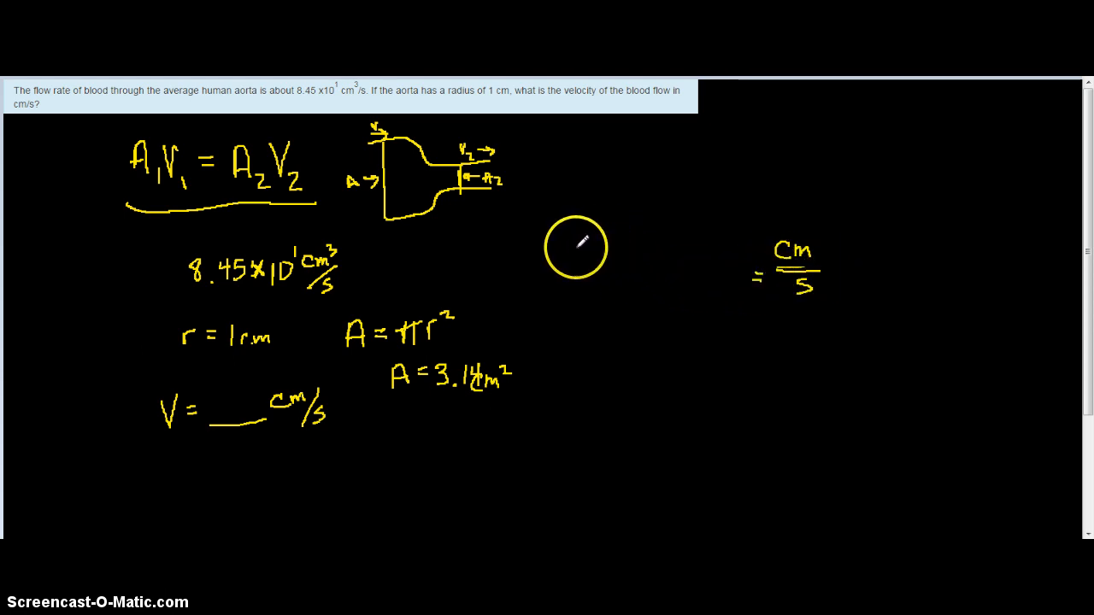
{"action": "mouse_move", "coordinate": [542, 263]}
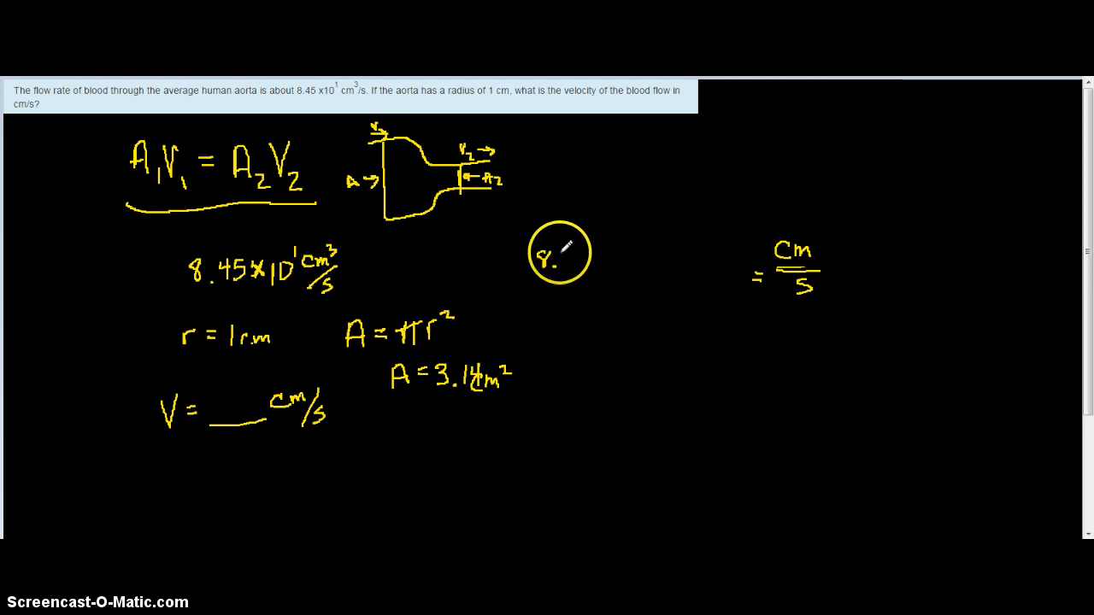
Write 8.45×10¹ cm³/s × 1/3.14 cm² = cm/s, striking through cancelled units
{"action": "left_click_drag", "start_coordinate": [560, 252], "coordinate": [598, 265]}
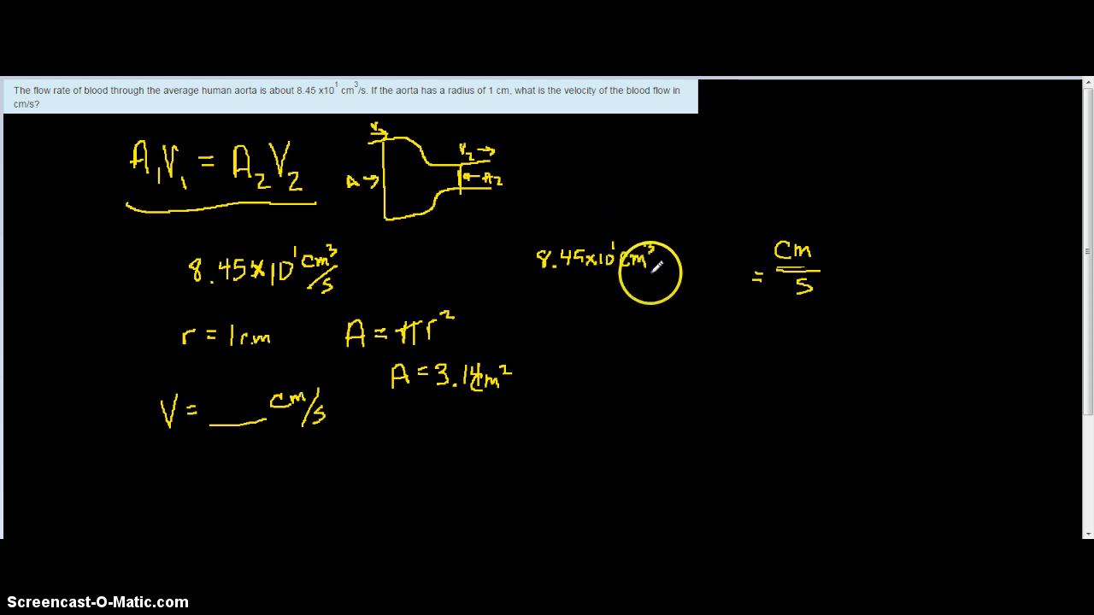
{"action": "left_click_drag", "start_coordinate": [650, 273], "coordinate": [637, 299]}
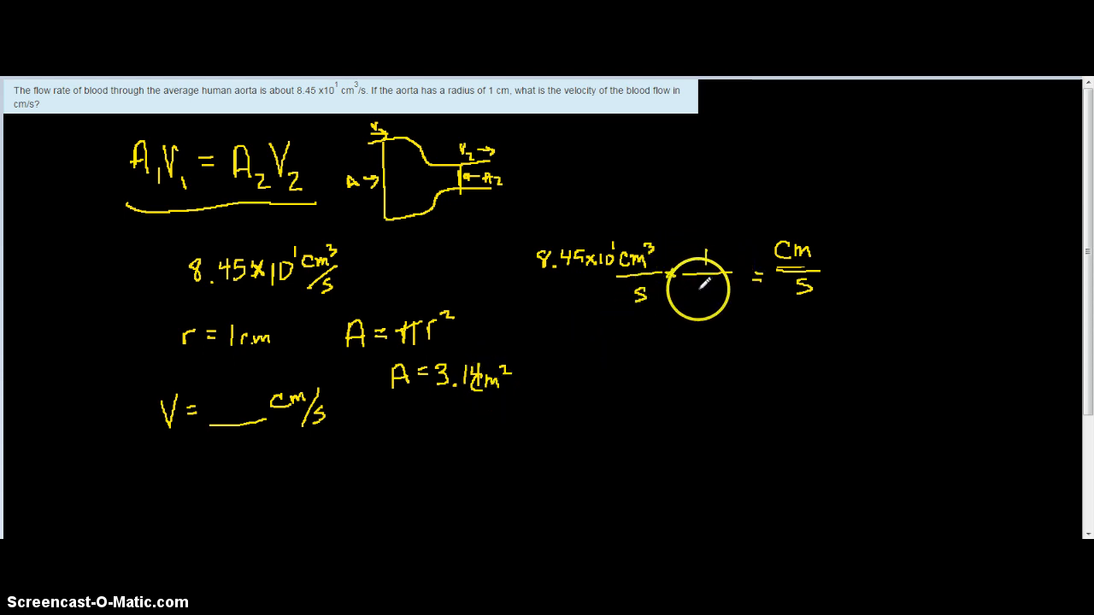
{"action": "left_click_drag", "start_coordinate": [701, 286], "coordinate": [649, 243]}
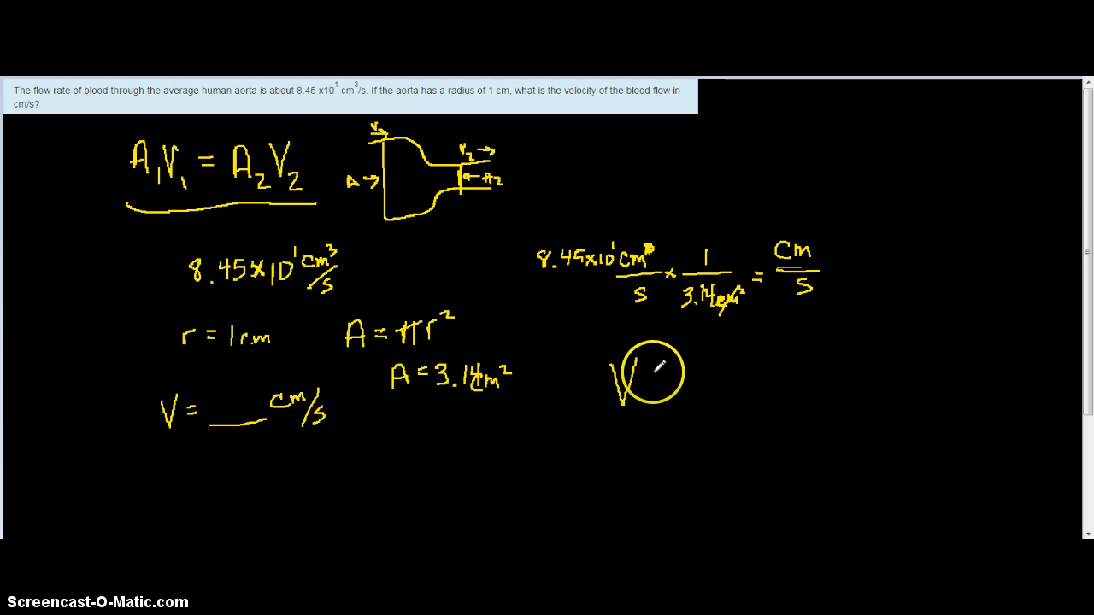
Write V = 26.9 cm/s below the calculation and box it
{"action": "left_click_drag", "start_coordinate": [649, 371], "coordinate": [688, 391]}
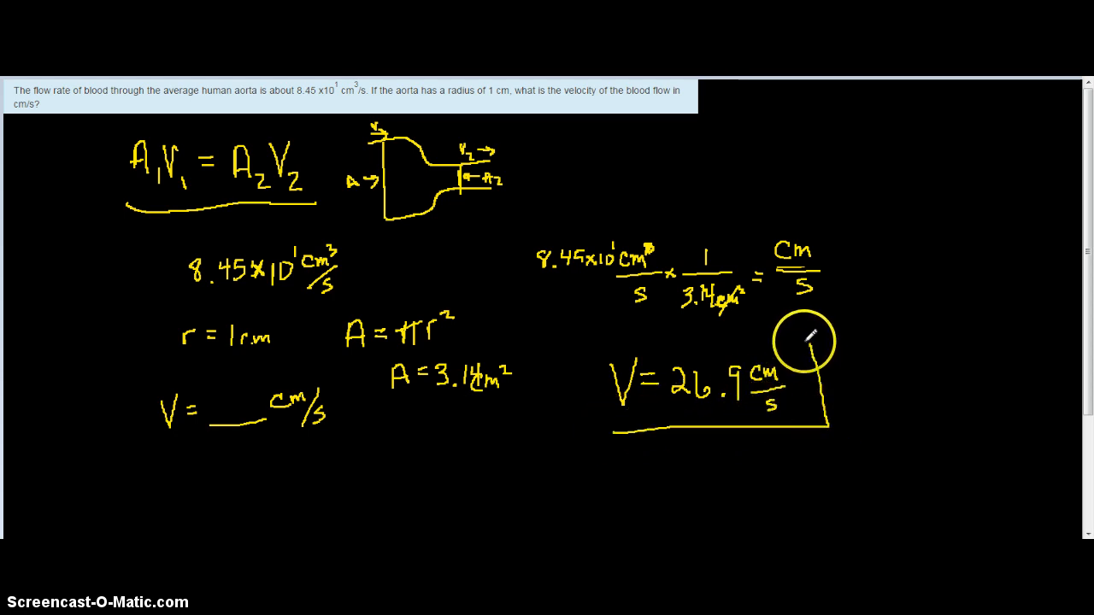
{"action": "left_click_drag", "start_coordinate": [803, 342], "coordinate": [602, 427]}
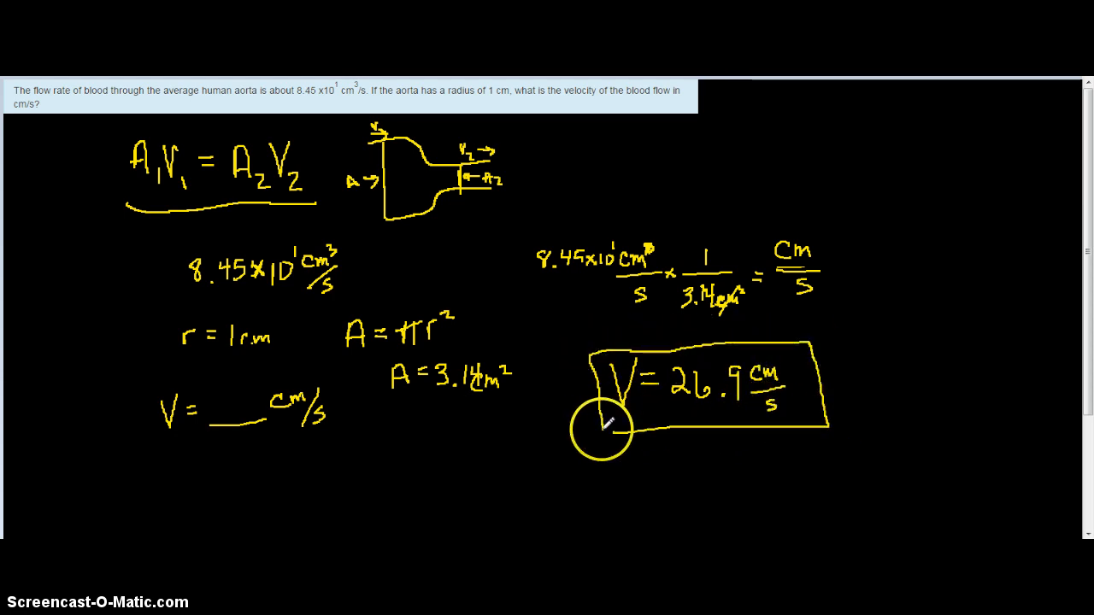